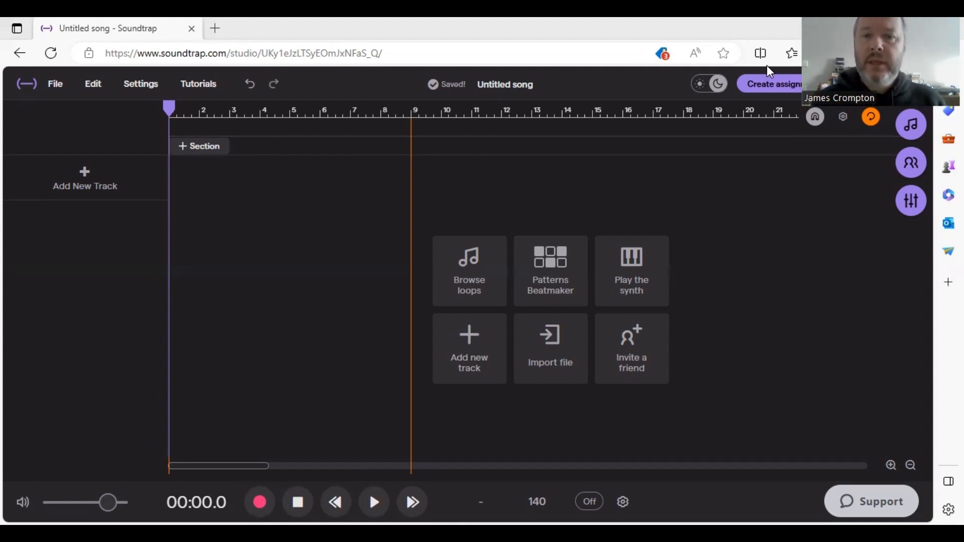
mouse_move(578, 262)
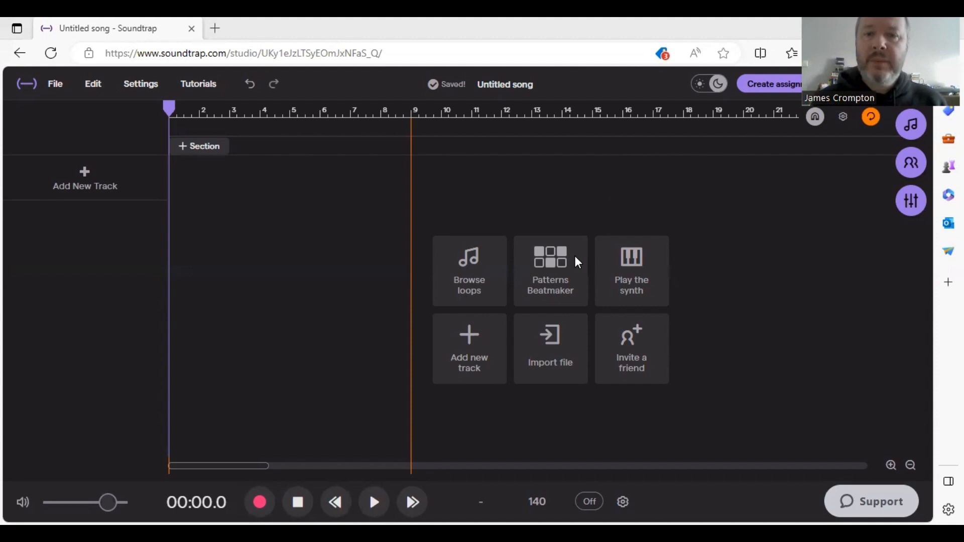
mouse_move(549, 268)
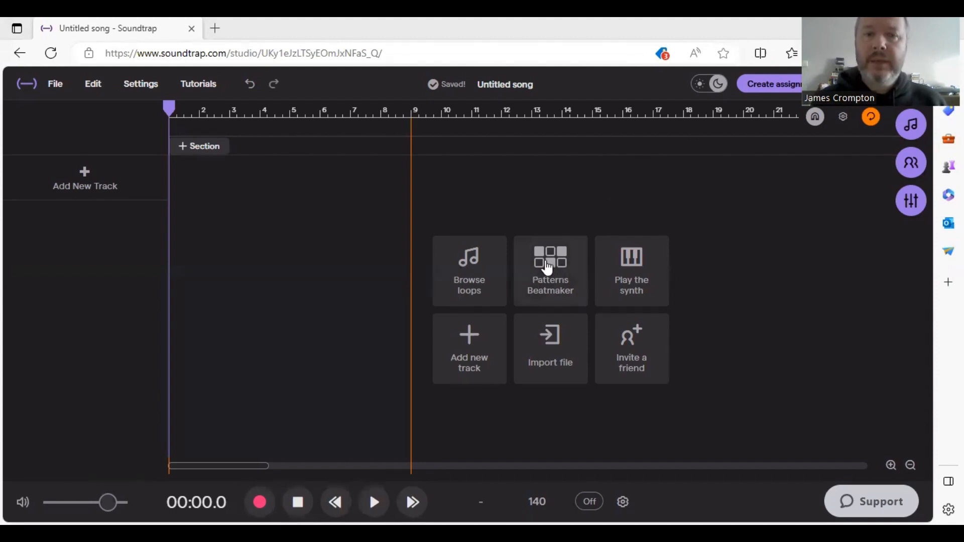
Create a Patterns Beatmaker drum track with its empty step grid open
click(551, 267)
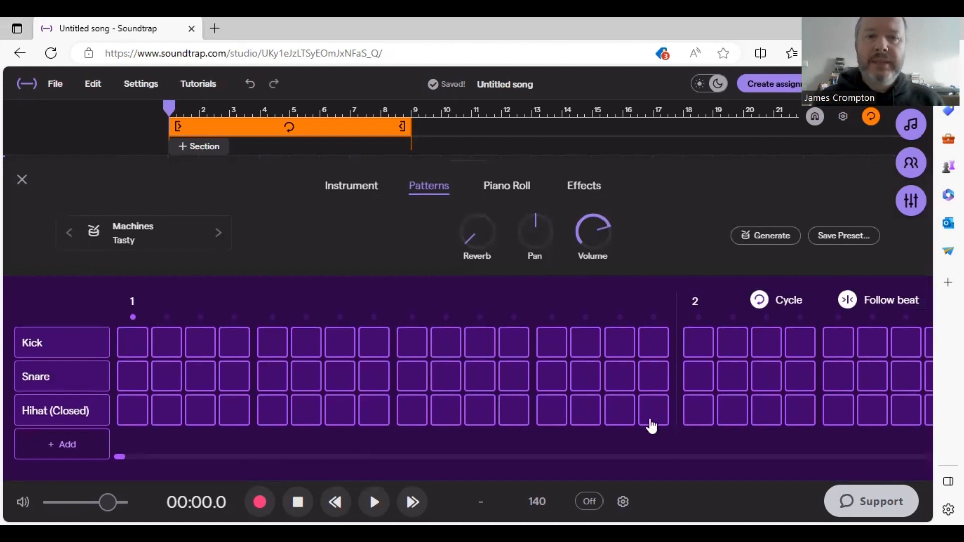
mouse_move(102, 358)
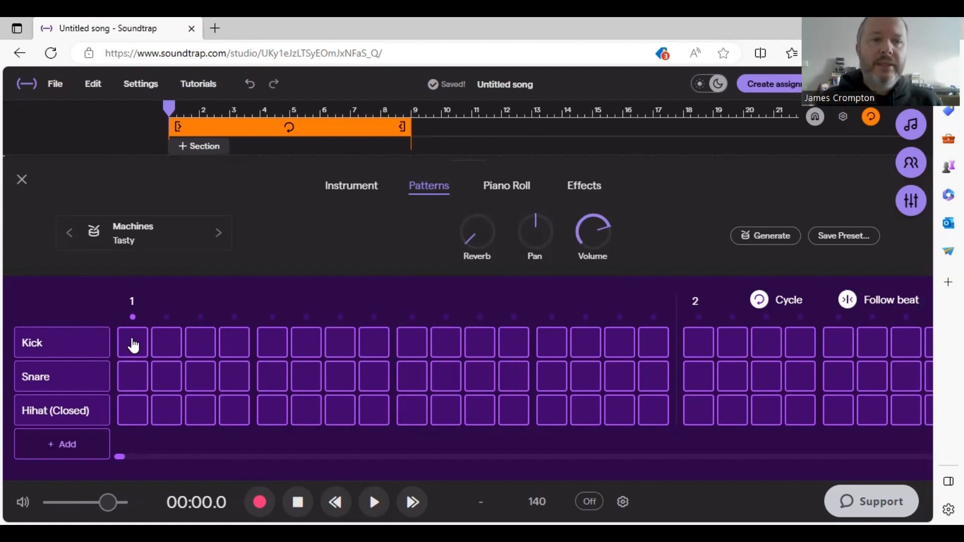
Place kick hits on steps 1, 4, 7 and snare hits on steps 9, 12, 15 of bar 1
click(132, 342)
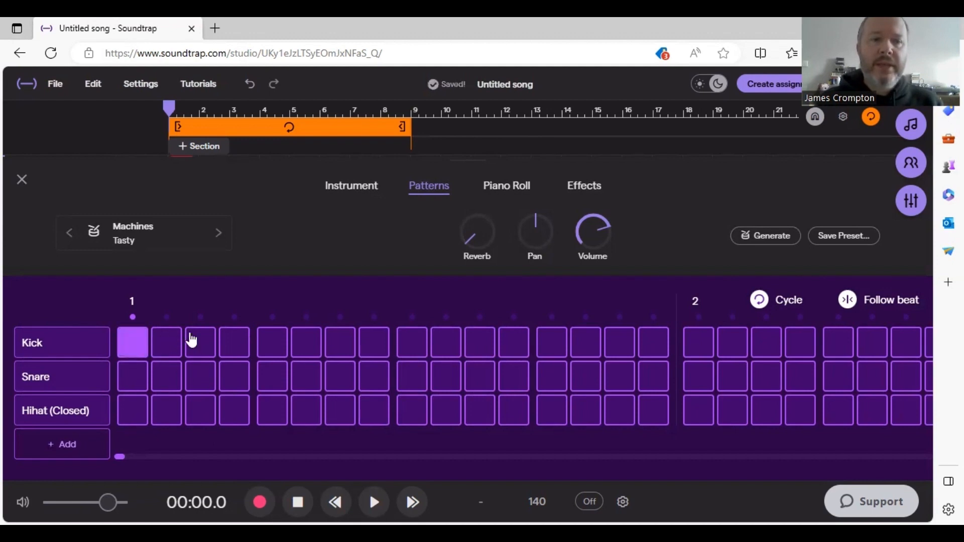
click(233, 342)
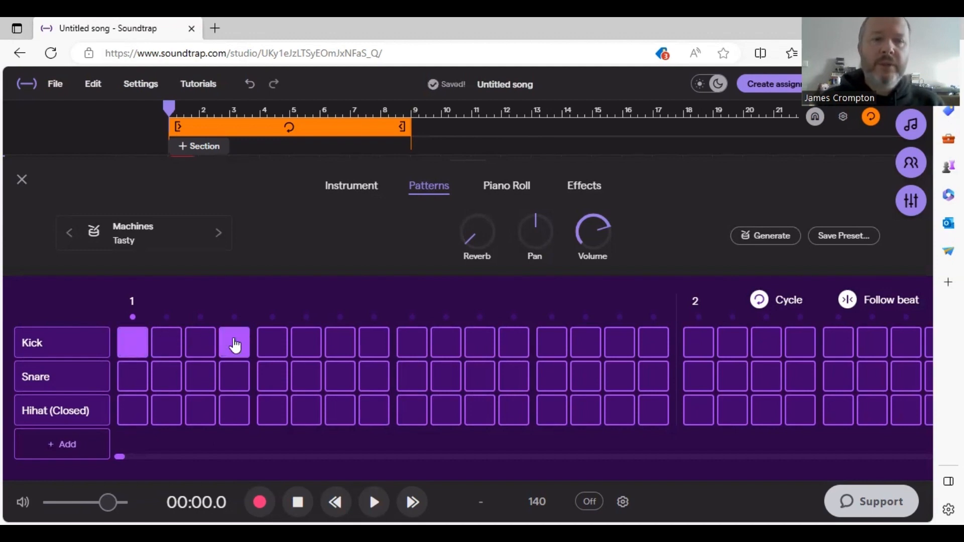
click(235, 341)
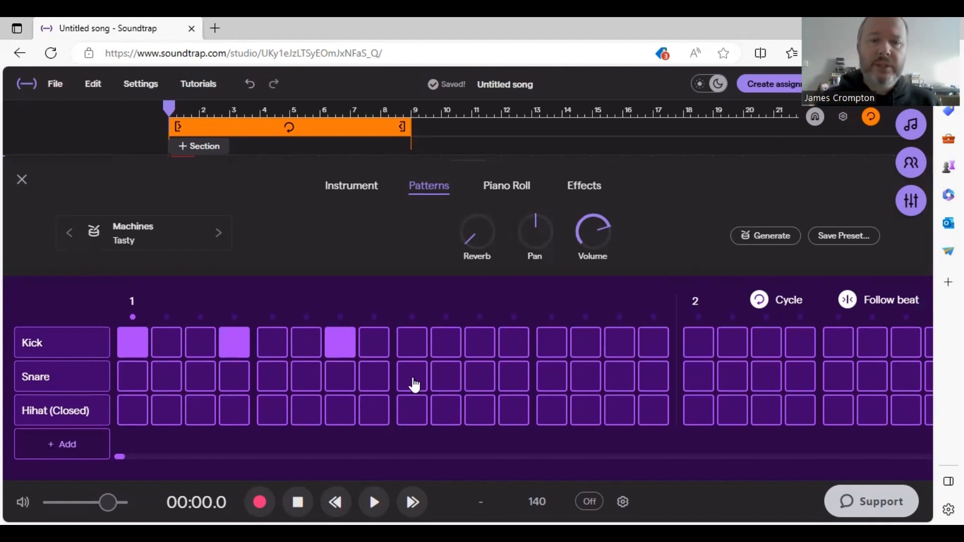
mouse_move(402, 360)
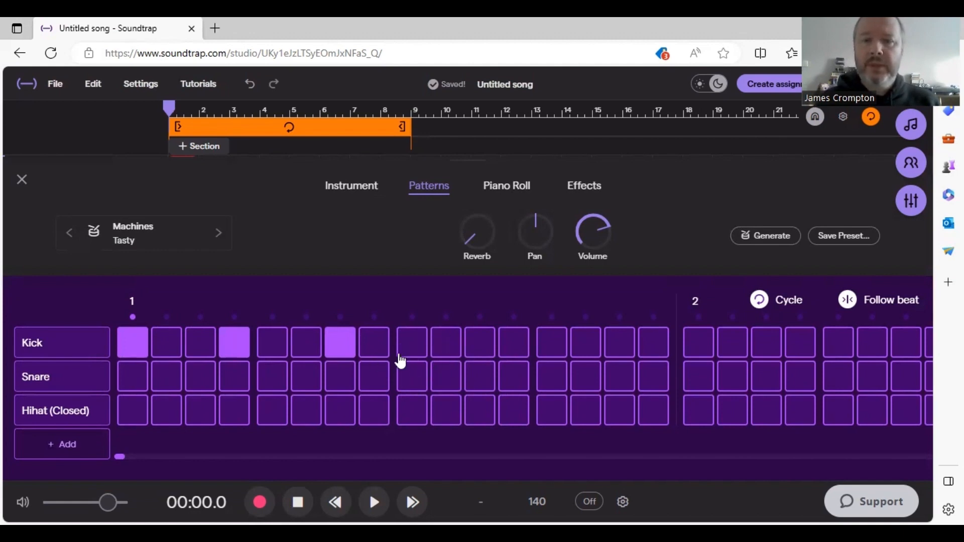
mouse_move(409, 380)
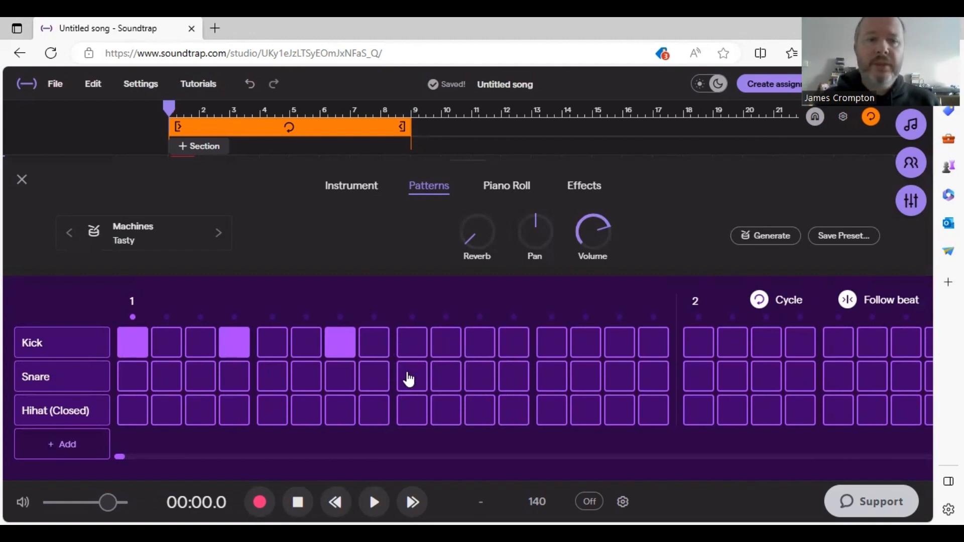
click(412, 379)
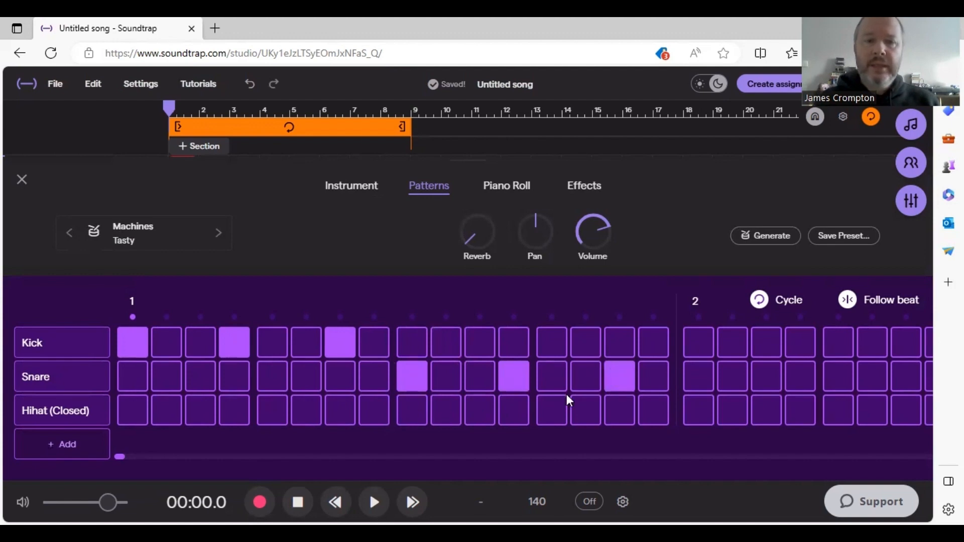
mouse_move(299, 436)
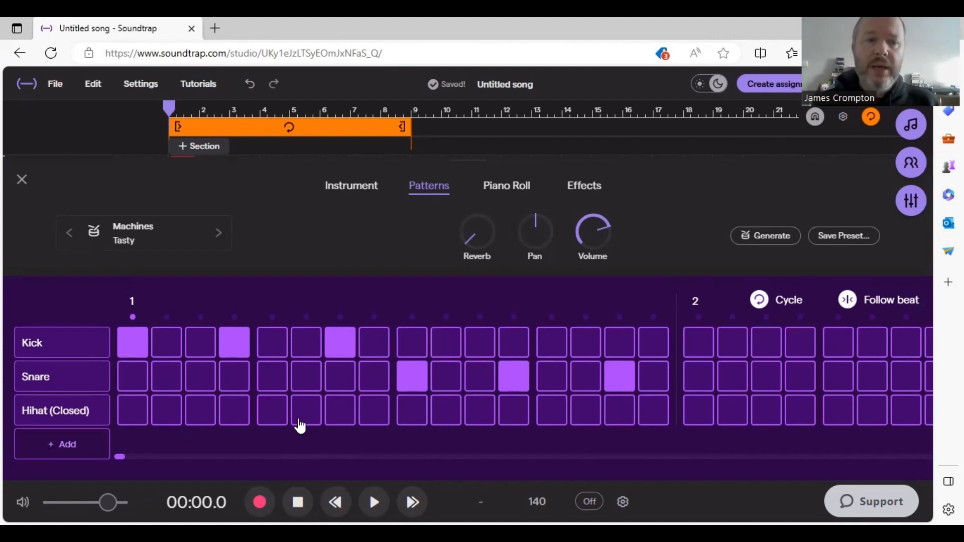
mouse_move(212, 423)
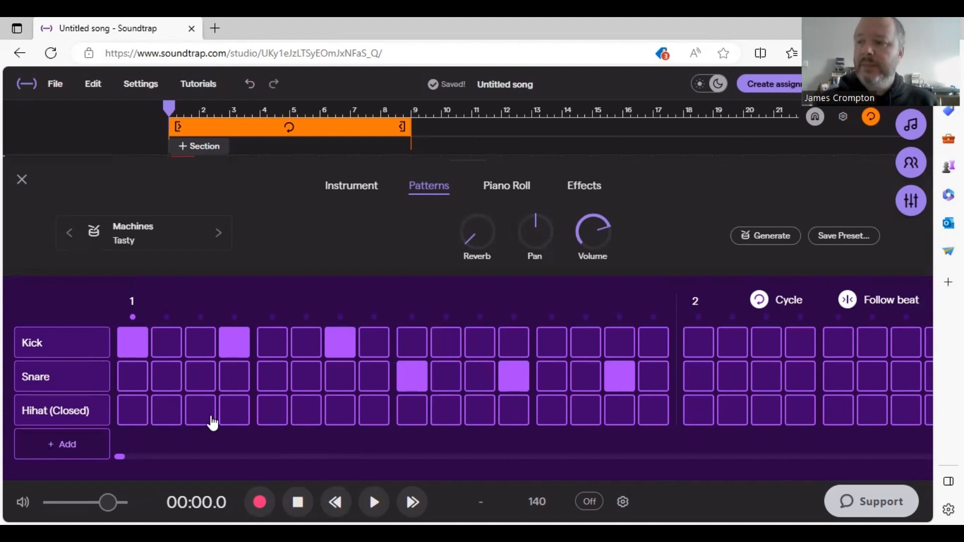
mouse_move(193, 420)
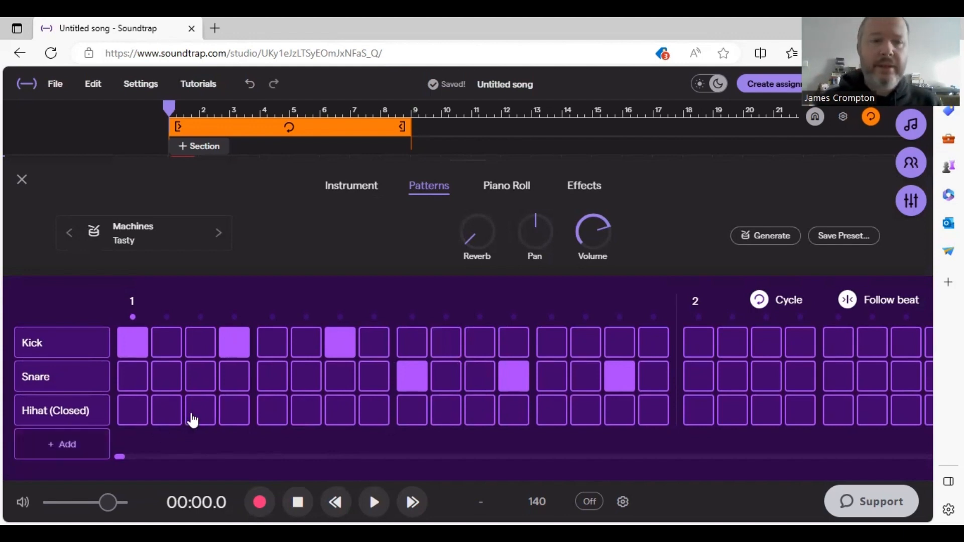
Add closed hi-hat hits on steps 3, 6 and near the end of bar 1
click(200, 410)
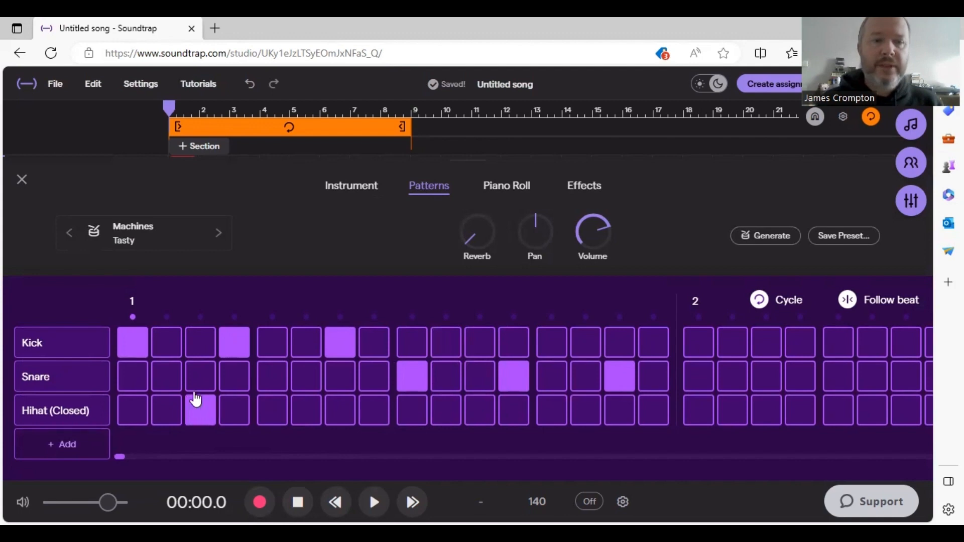
click(303, 410)
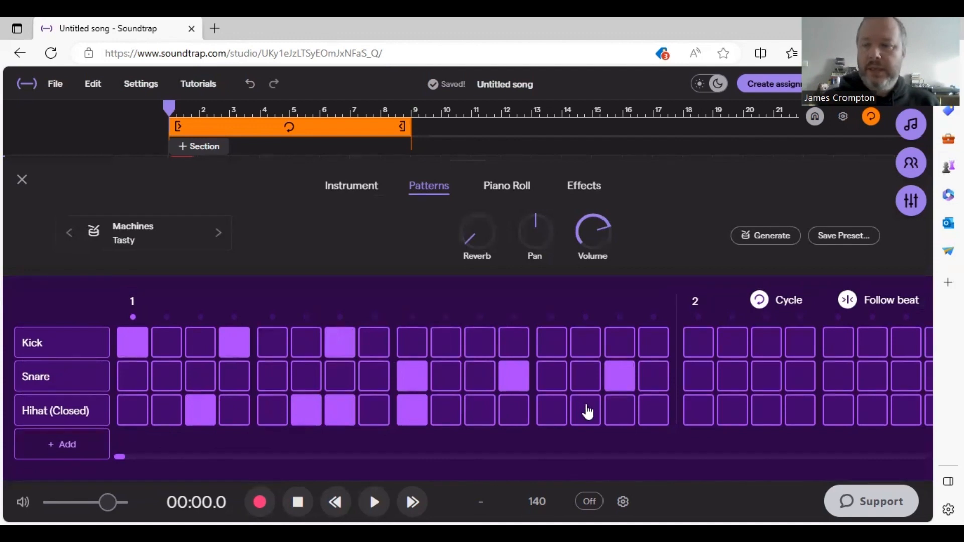
click(589, 414)
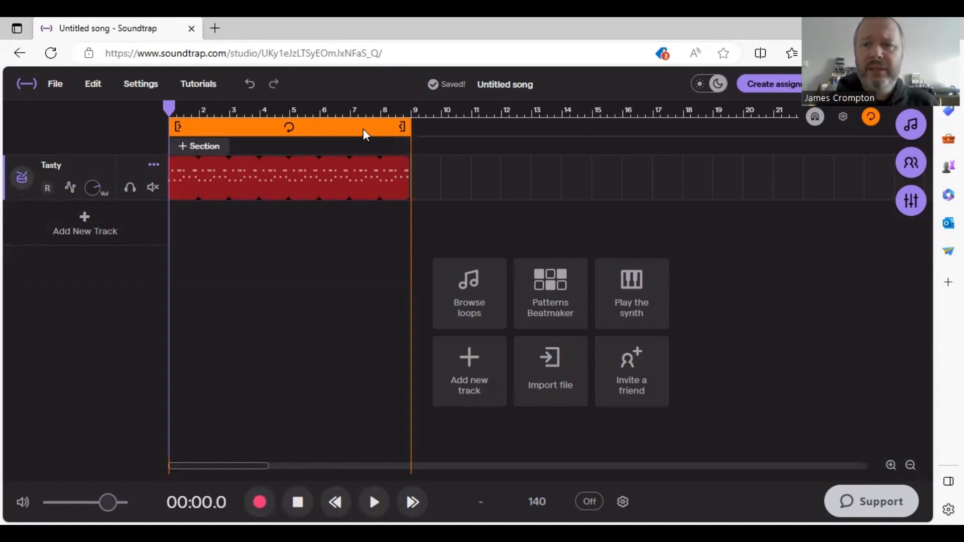
mouse_move(242, 150)
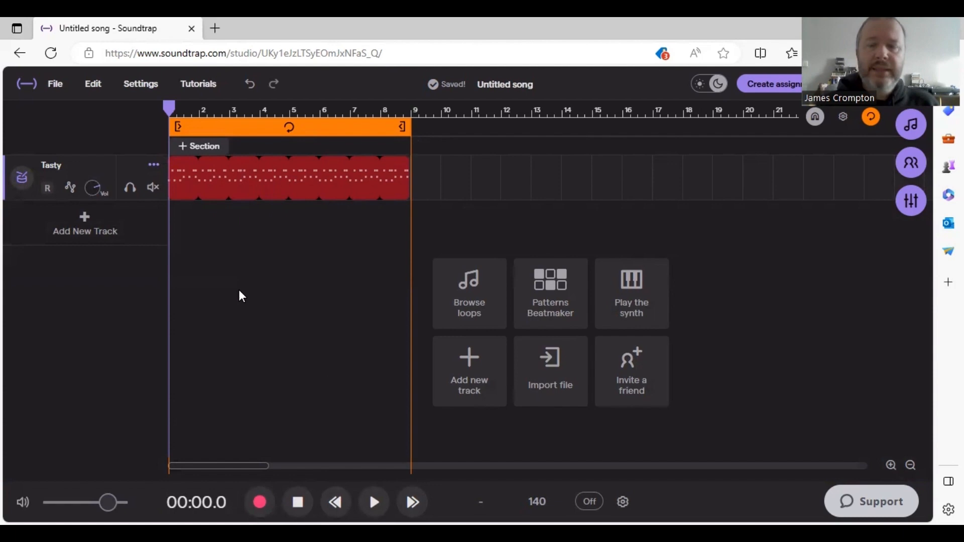
Play back the looped eight-bar drum beat, then pause it
click(372, 486)
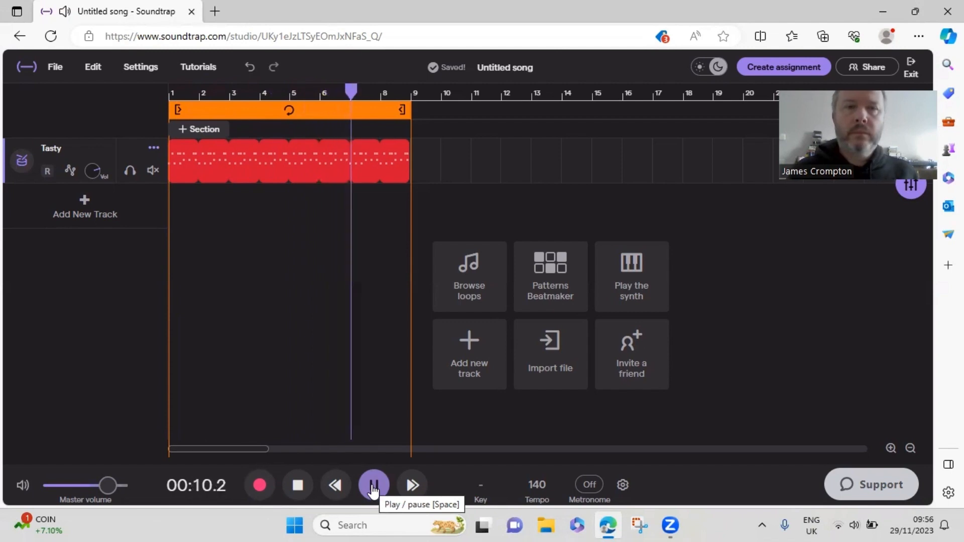
click(374, 486)
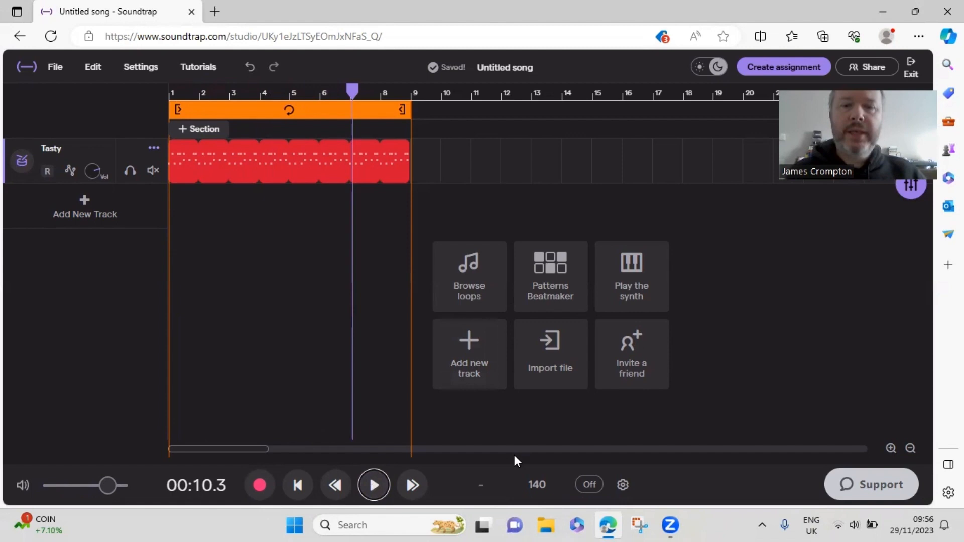
mouse_move(536, 492)
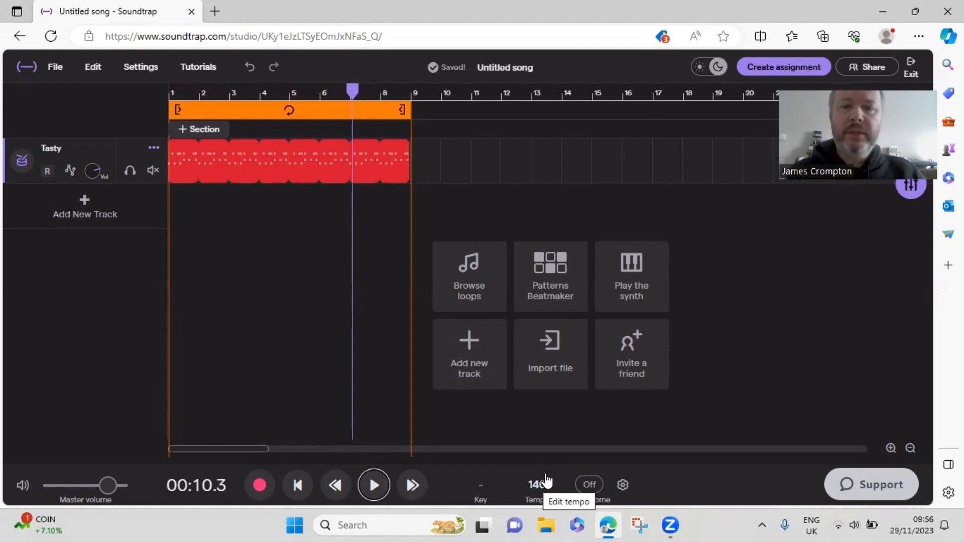
mouse_move(532, 506)
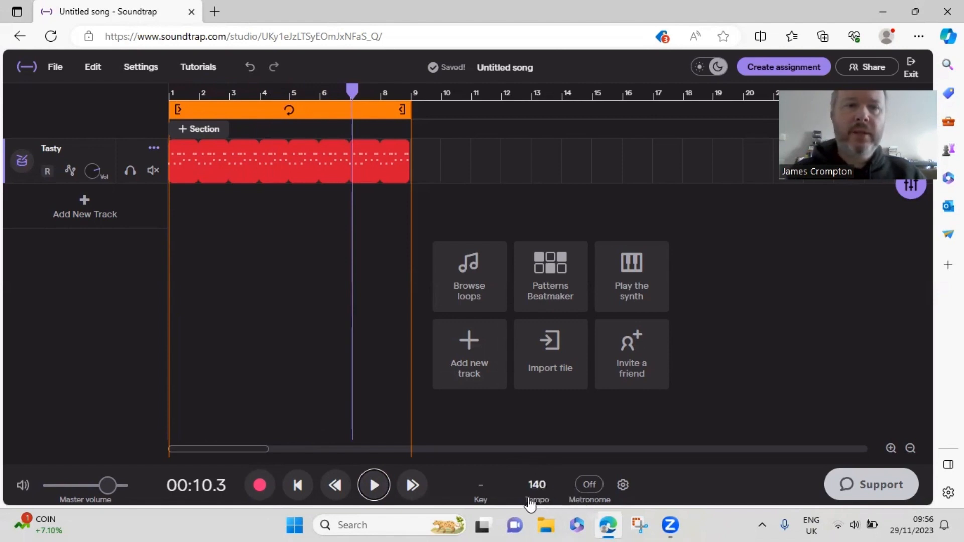
mouse_move(544, 503)
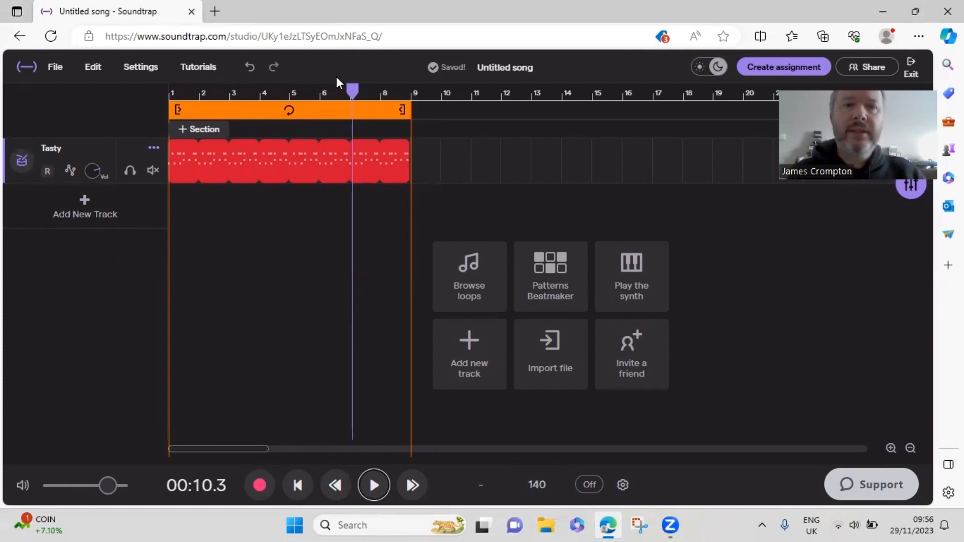
Reopen the Tasty drum region in the Patterns editor at 140 BPM
click(373, 485)
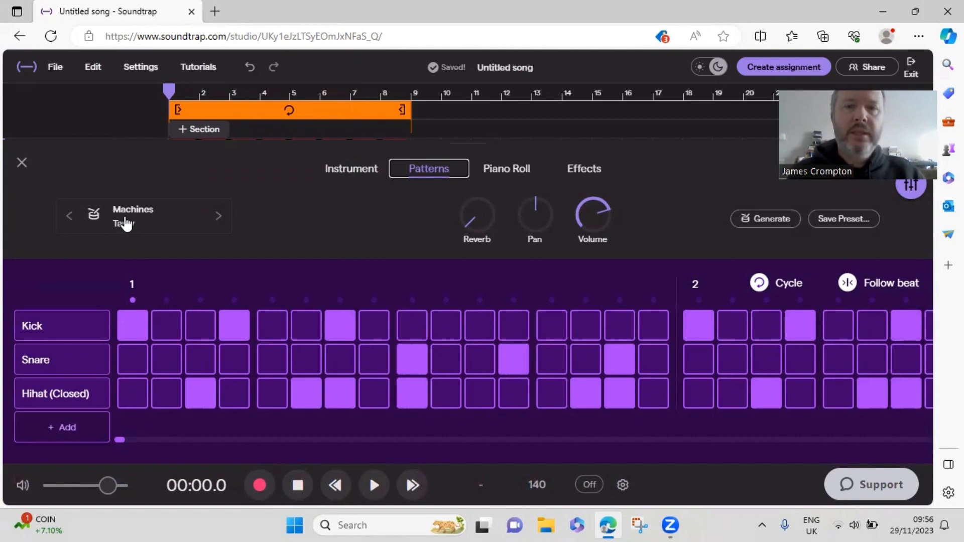
mouse_move(361, 169)
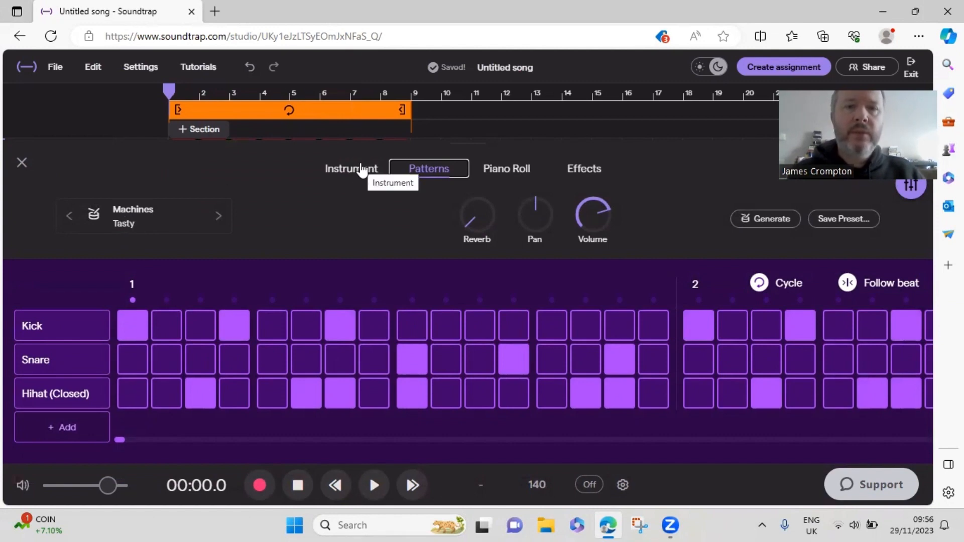
Show the Tasty kit's playable drum pads in the Instrument panel
click(352, 169)
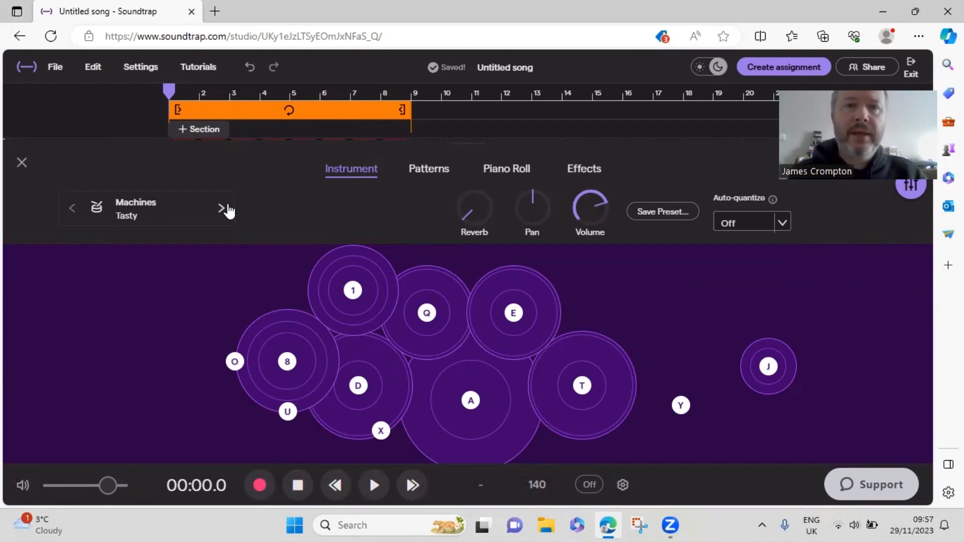
click(373, 485)
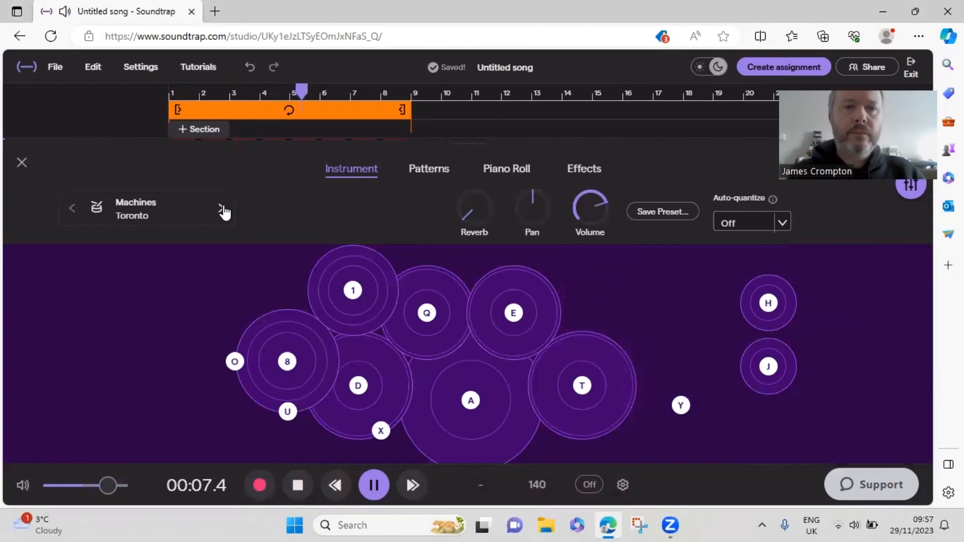
click(223, 209)
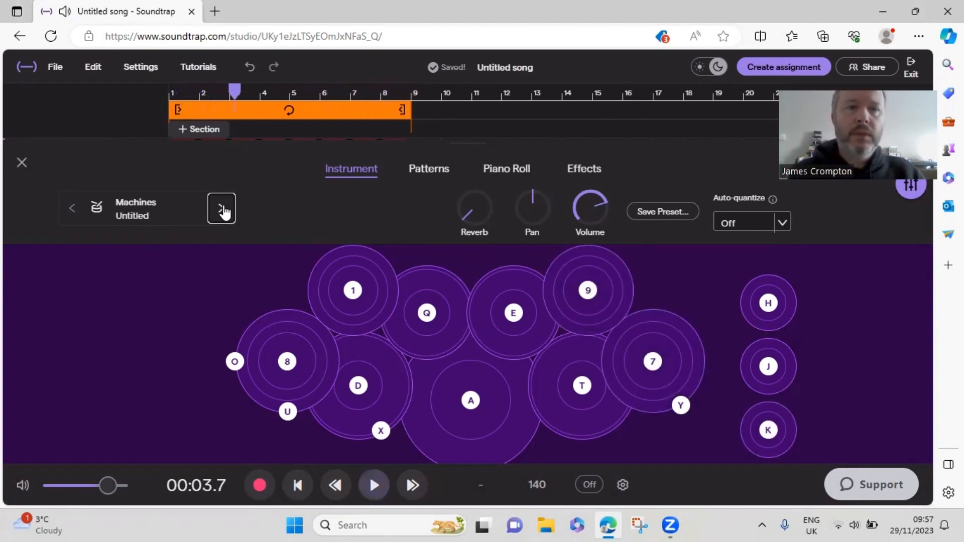
mouse_move(141, 217)
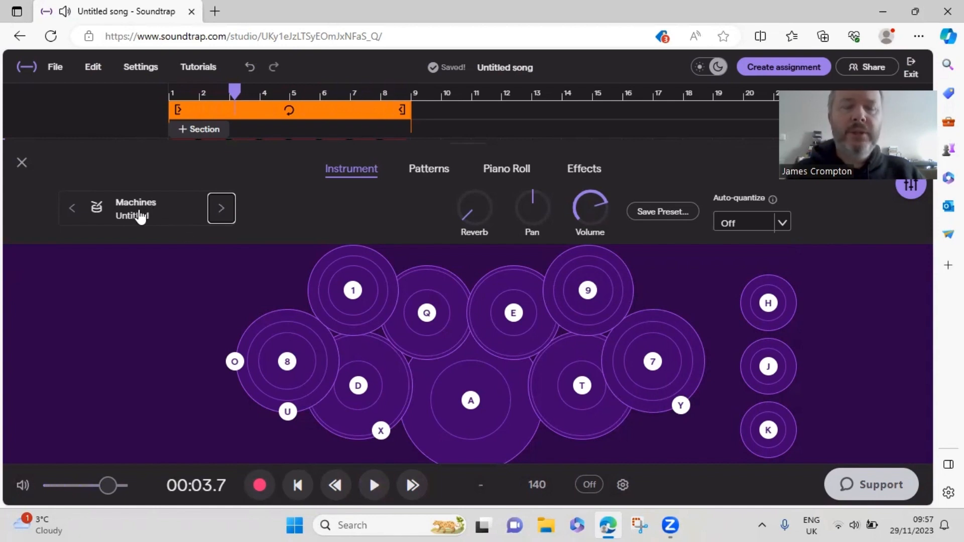
mouse_move(155, 217)
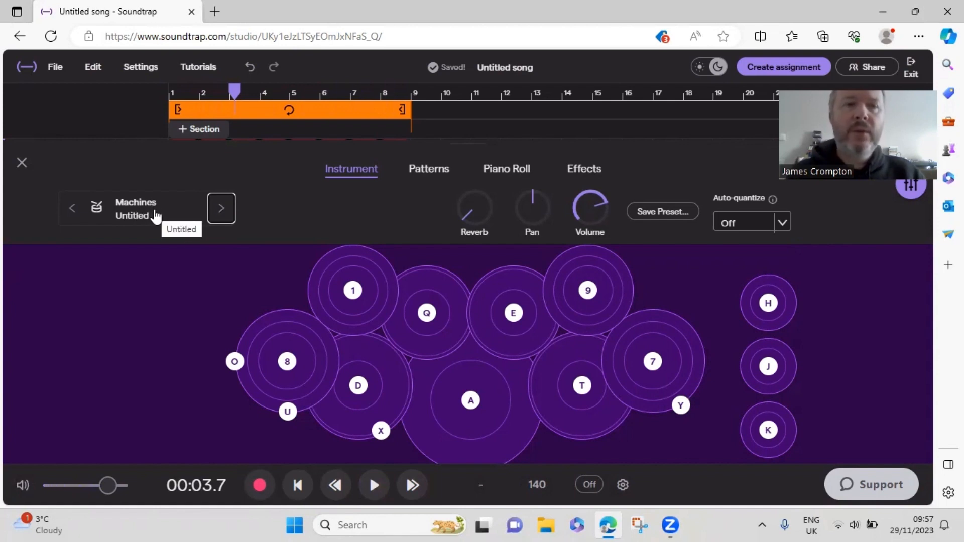
mouse_move(22, 163)
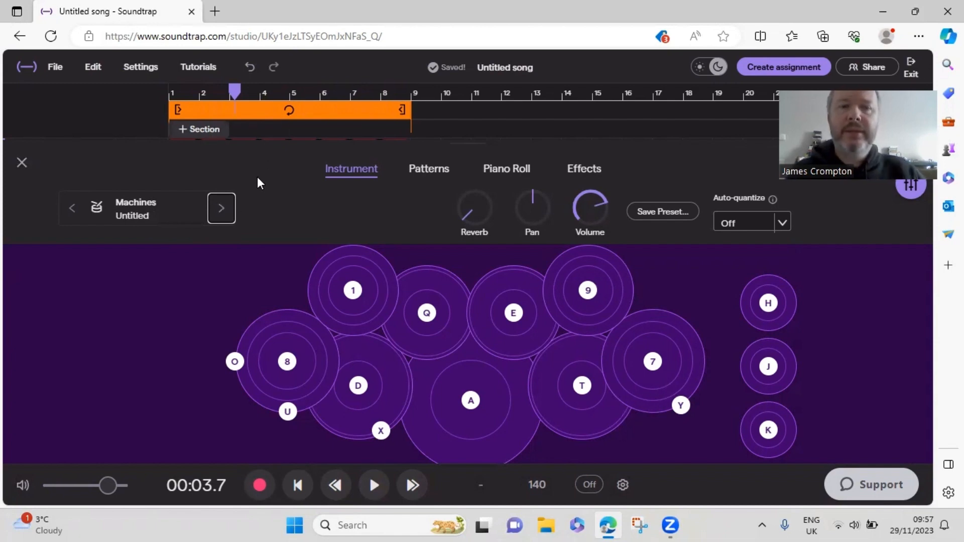
mouse_move(183, 195)
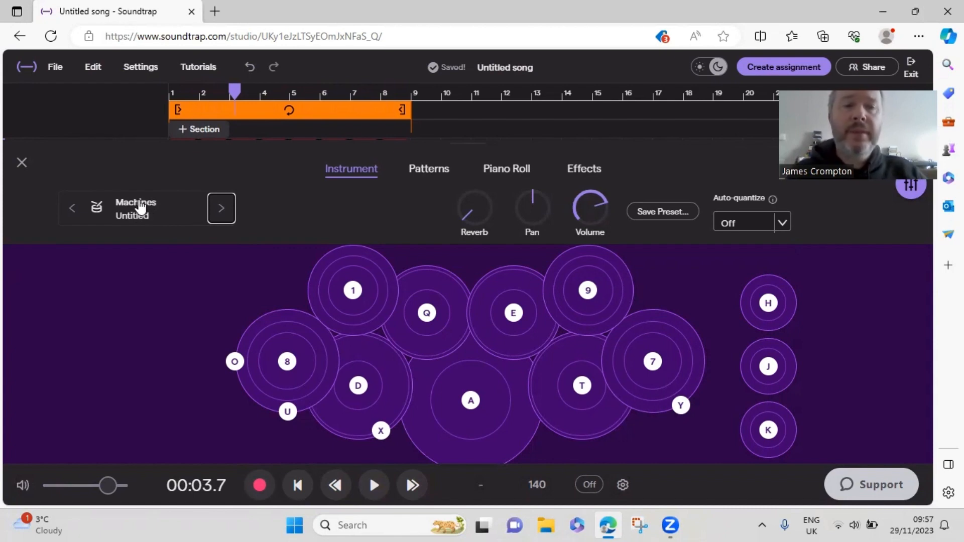
mouse_move(176, 212)
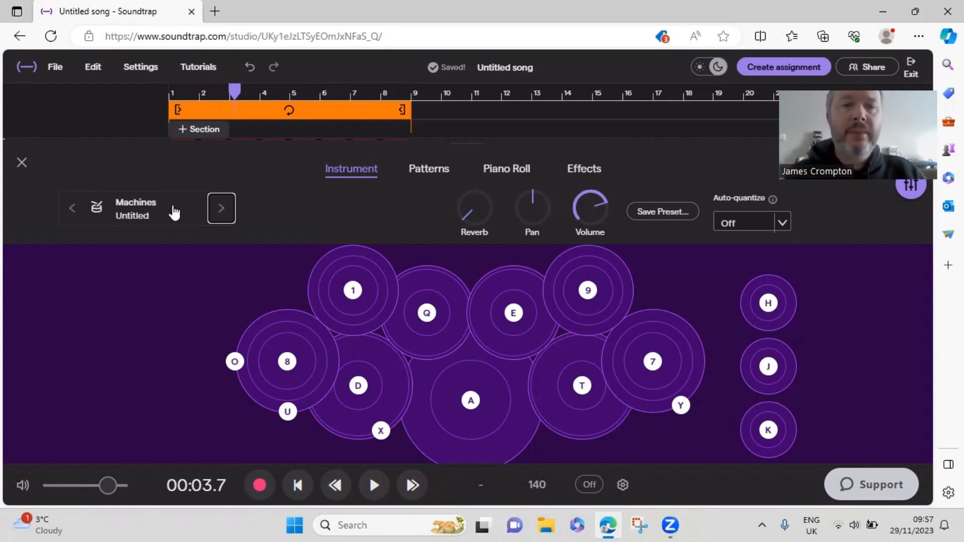
mouse_move(123, 229)
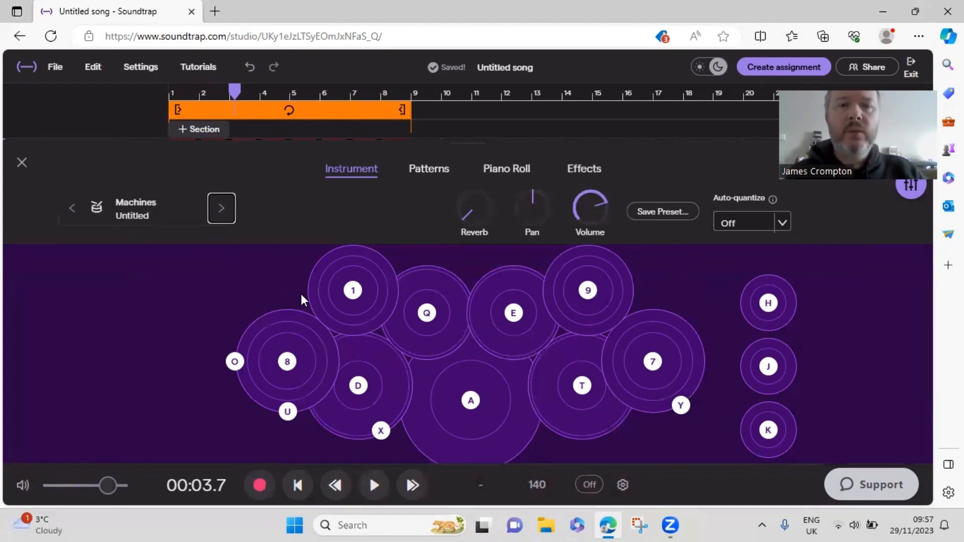
mouse_move(95, 267)
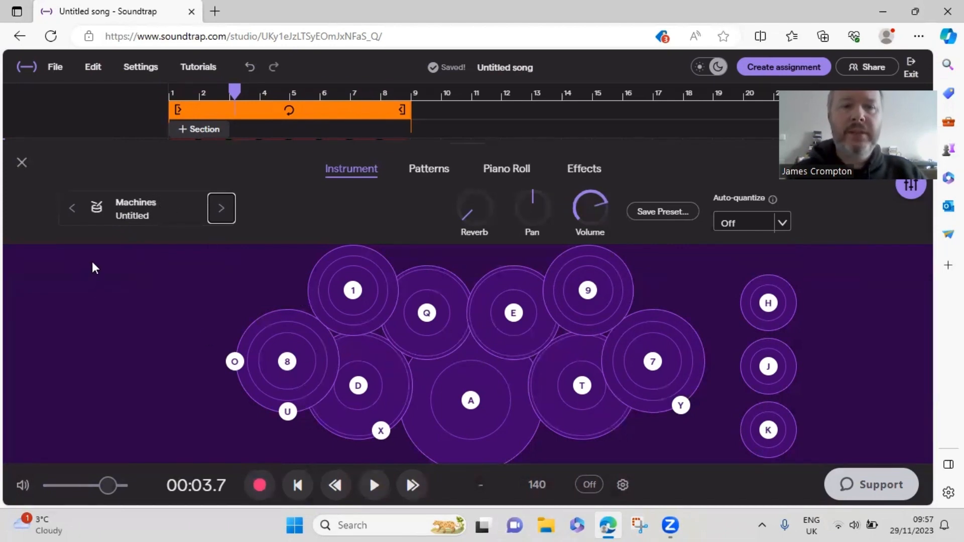
mouse_move(72, 296)
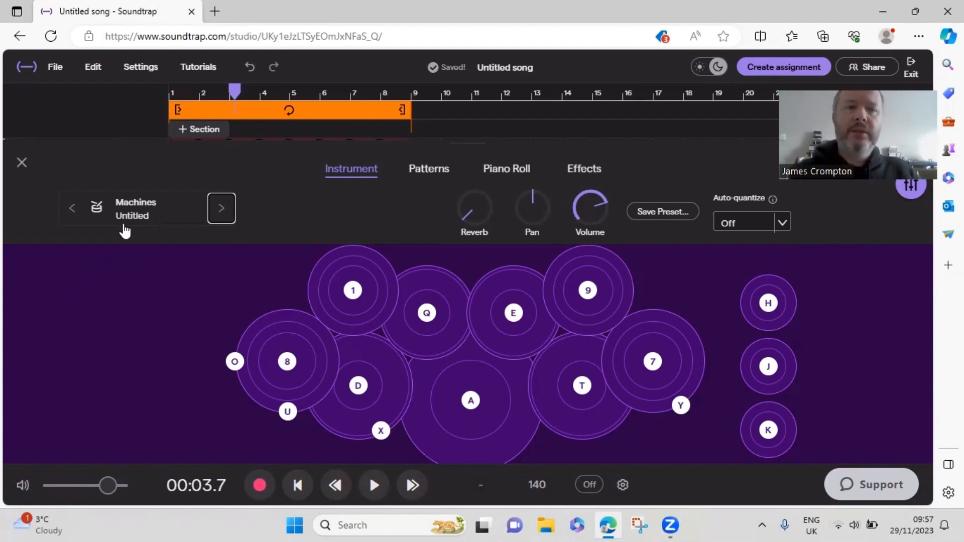
mouse_move(132, 217)
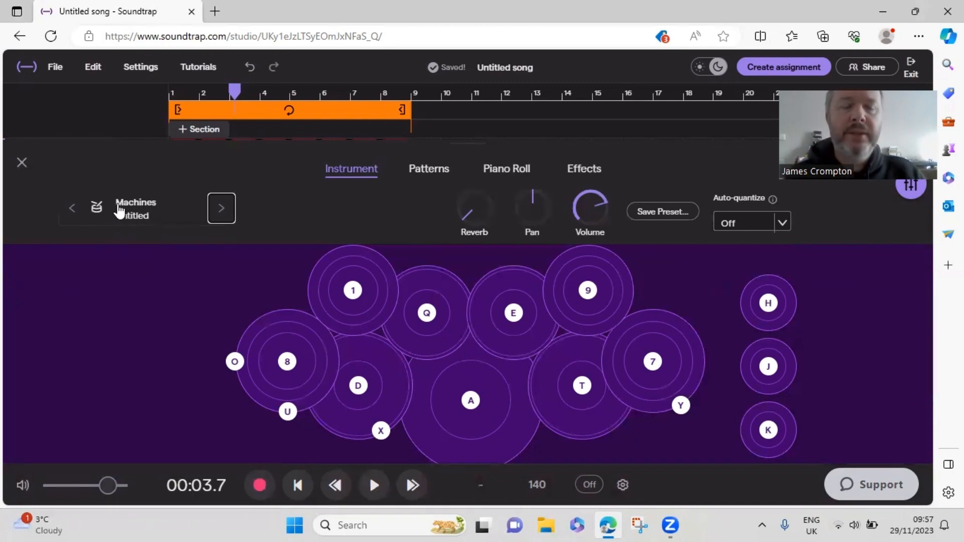
mouse_move(144, 219)
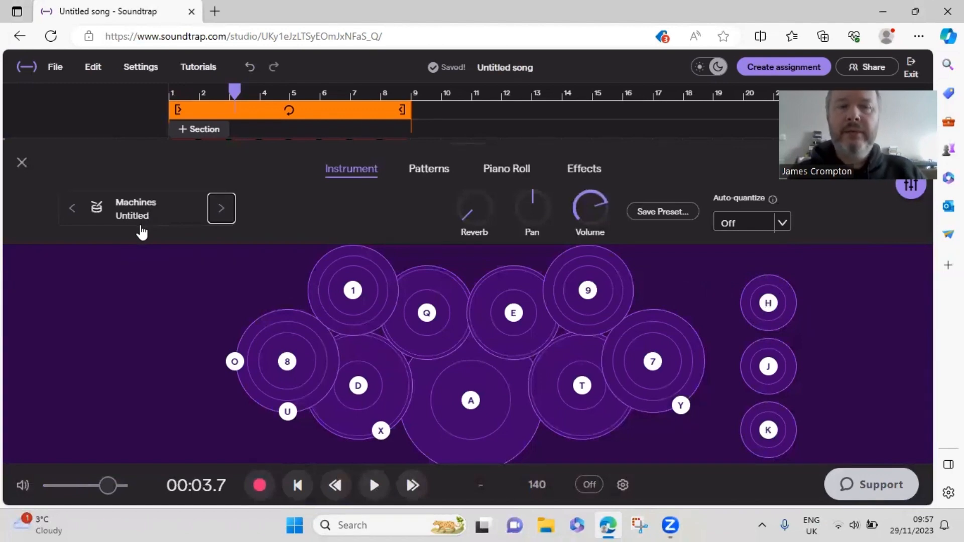
mouse_move(20, 161)
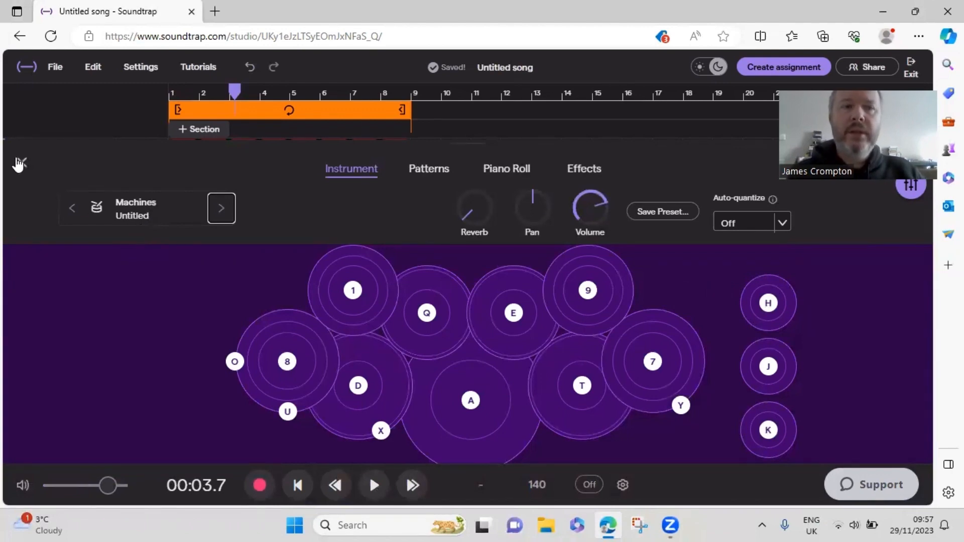
On a second drum track, place kicks on steps 1 and 16, snare on 9, closed hi-hats on 3, 5, 7
click(20, 161)
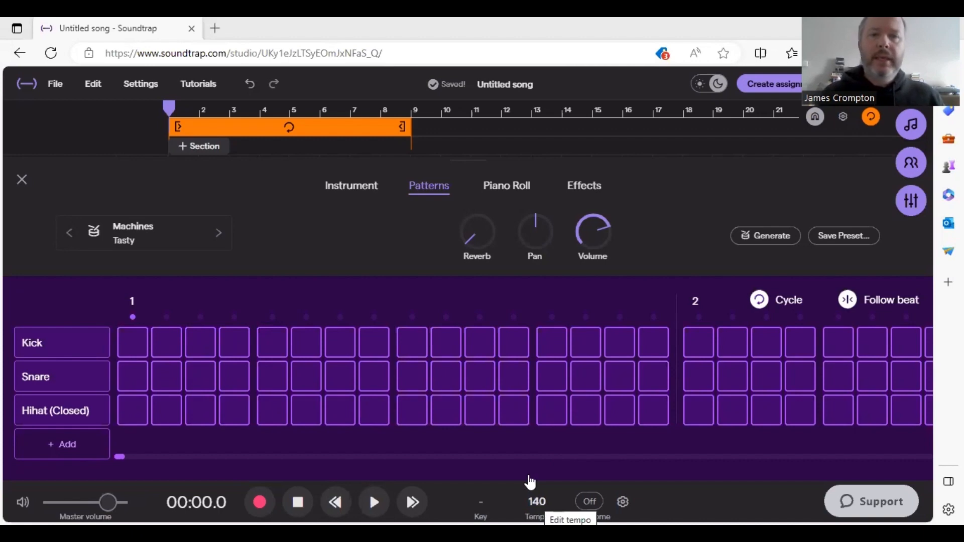
mouse_move(129, 352)
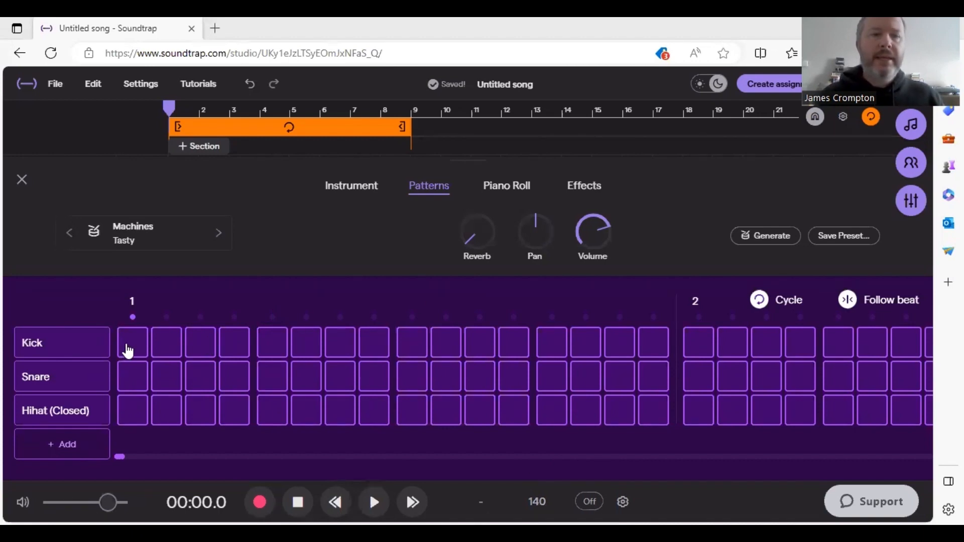
click(132, 342)
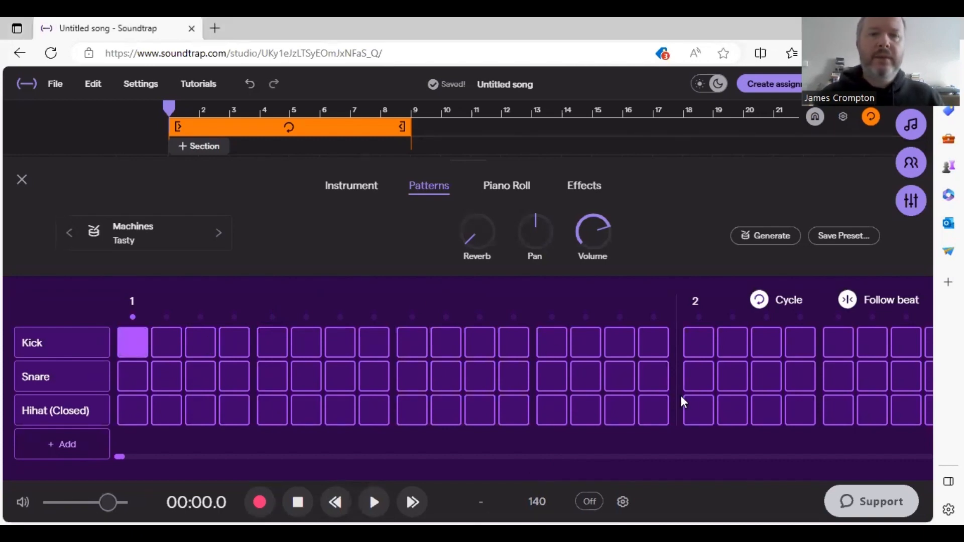
click(653, 343)
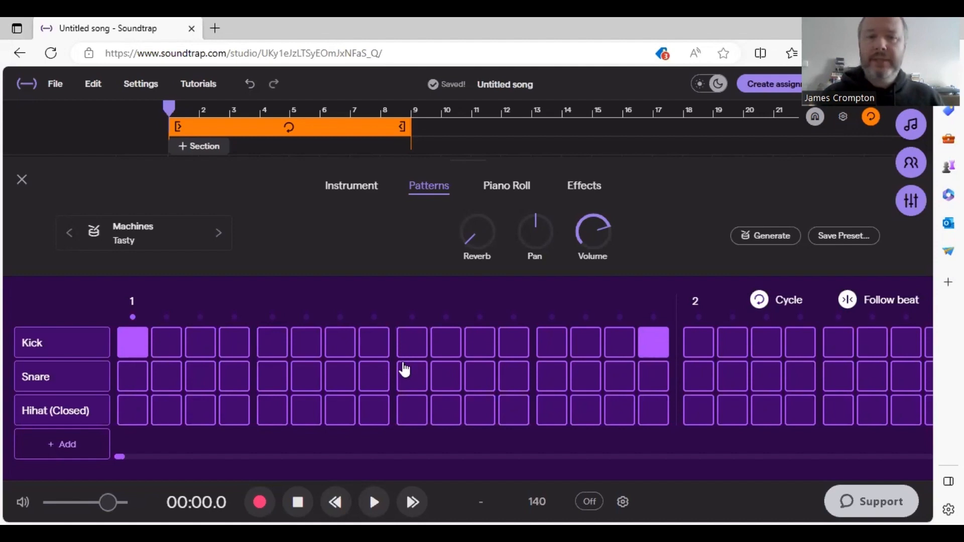
click(412, 377)
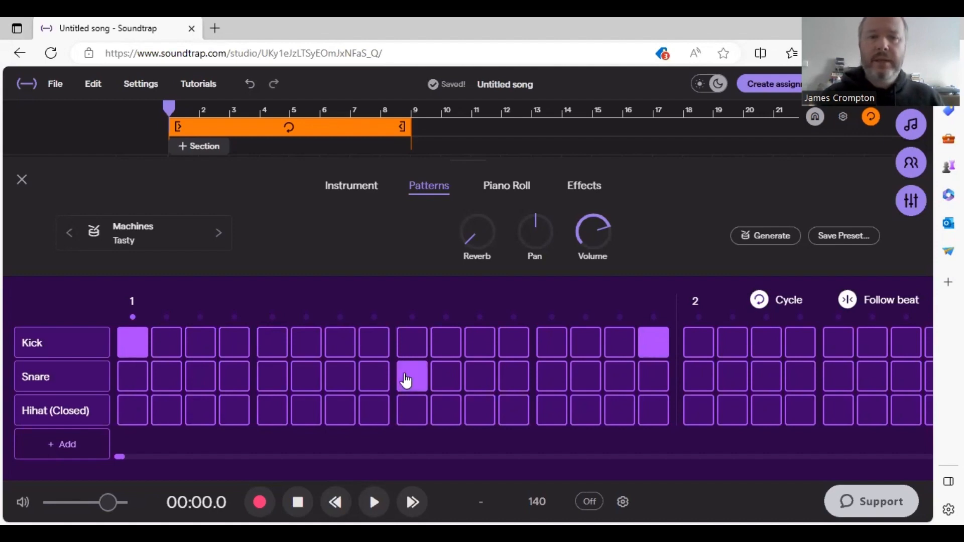
click(412, 376)
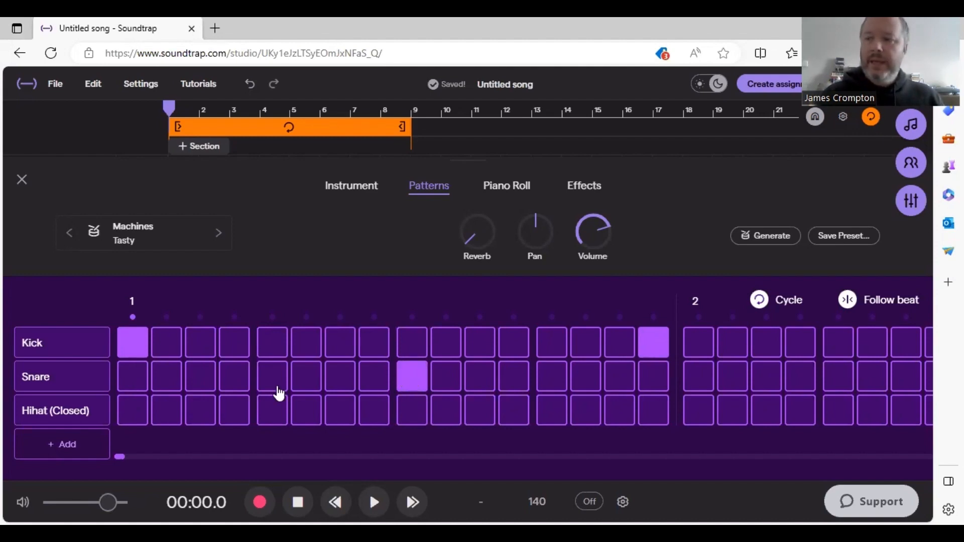
click(200, 410)
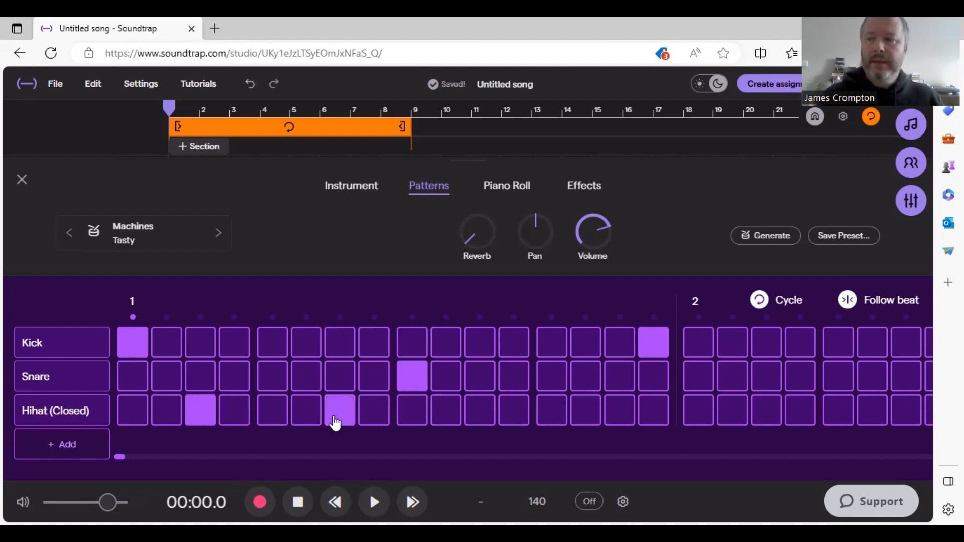
click(269, 411)
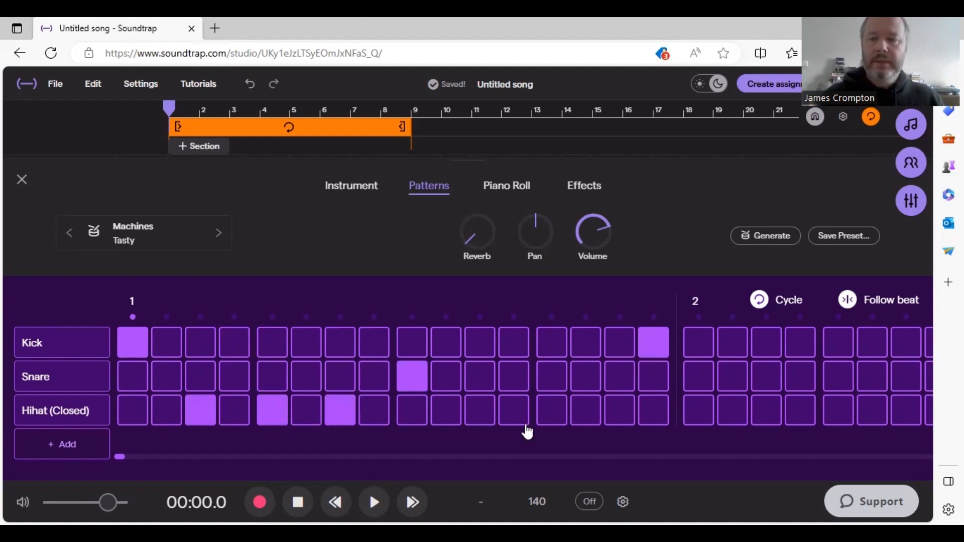
mouse_move(418, 412)
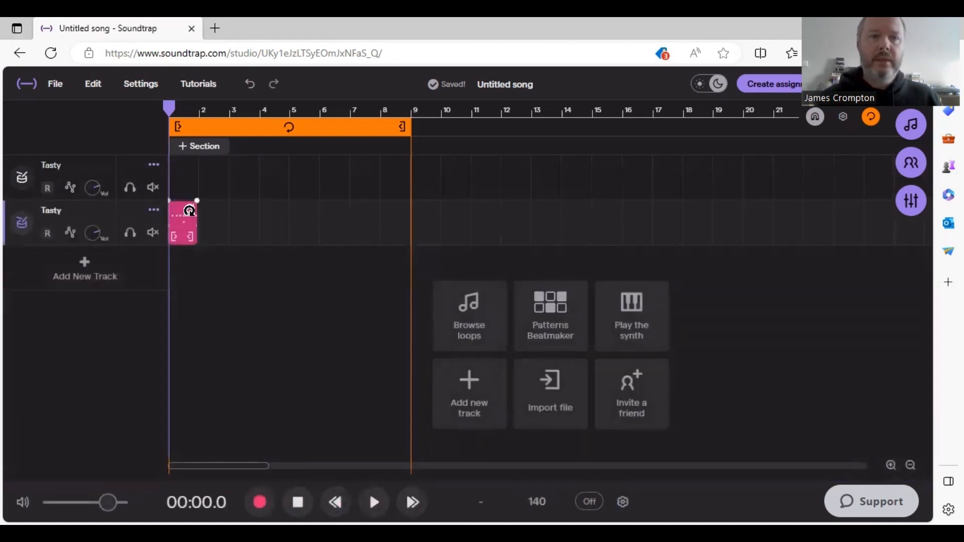
Loop the second drum clip through bar 8, play it, and show its sound settings
drag(197, 223, 409, 223)
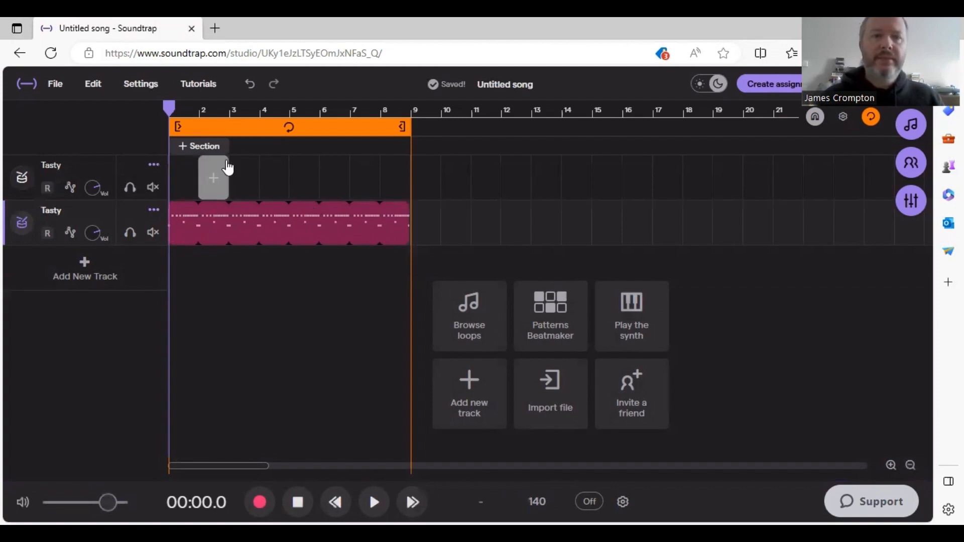
click(372, 502)
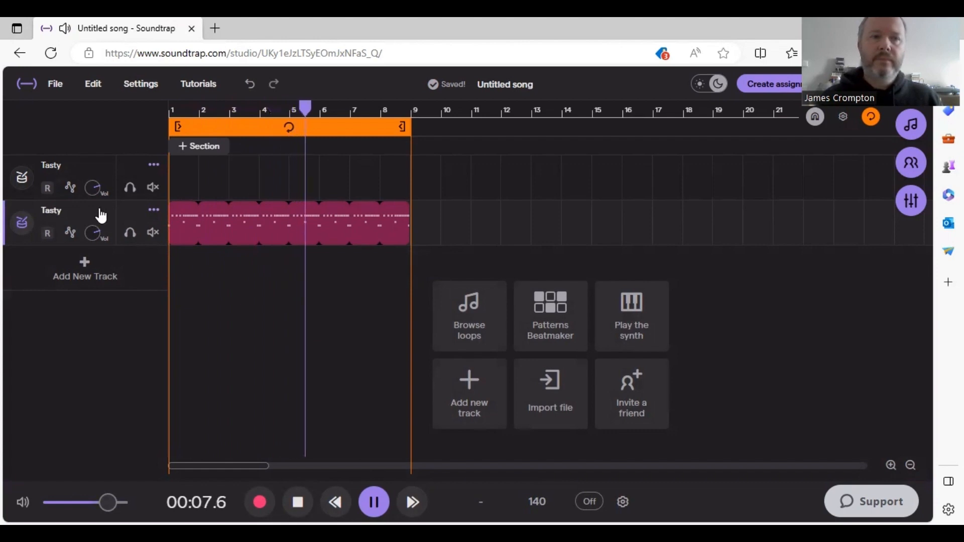
click(374, 502)
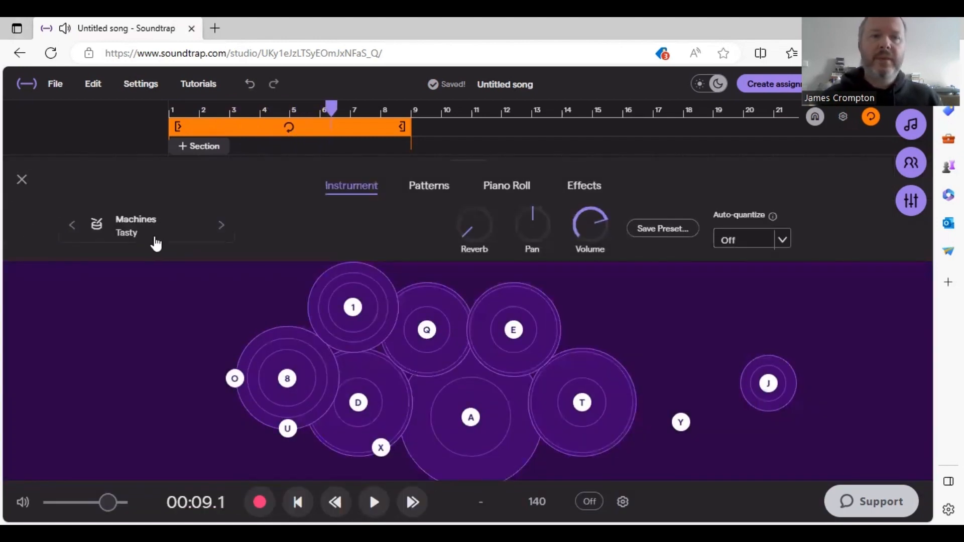
mouse_move(145, 241)
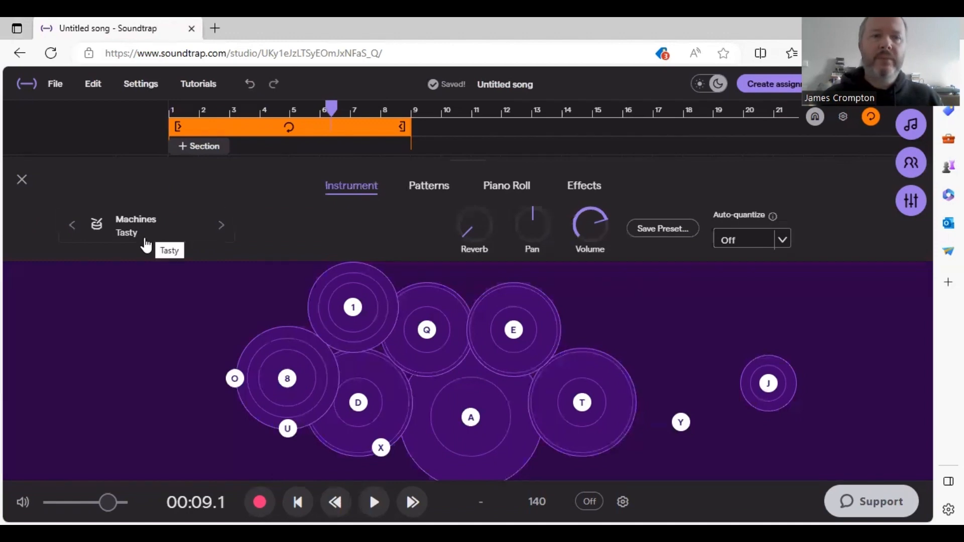
Cycle the second track's kit through Terminal and Toronto to Toxi Kit during playback
click(221, 225)
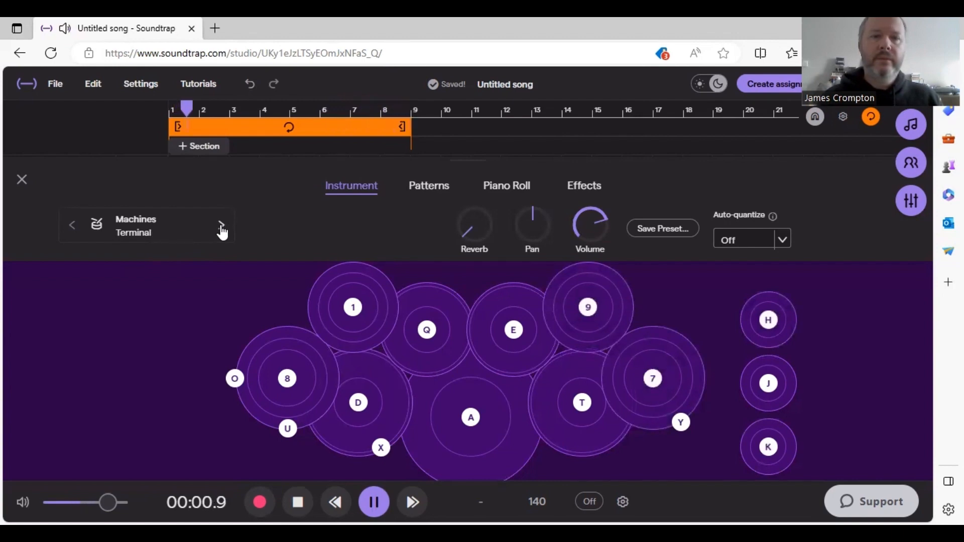
click(221, 225)
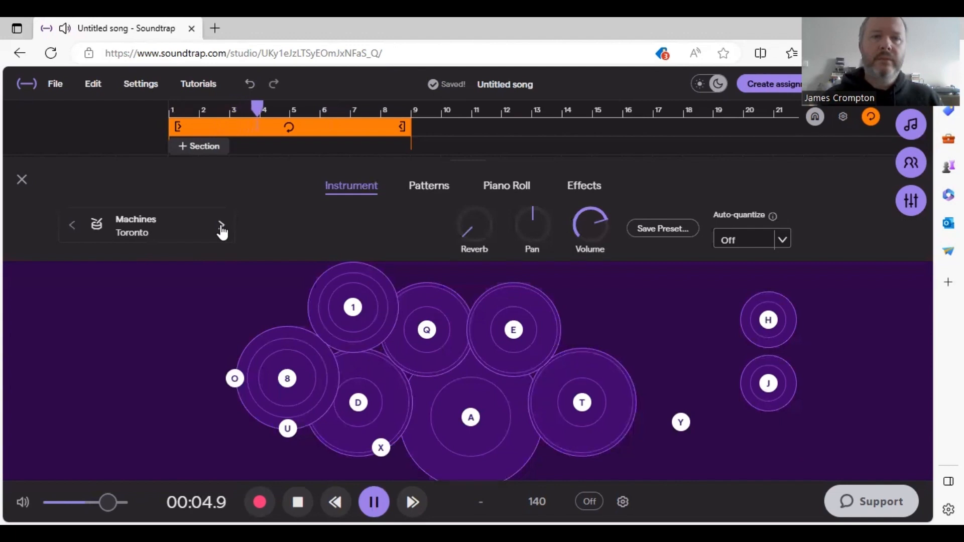
click(221, 225)
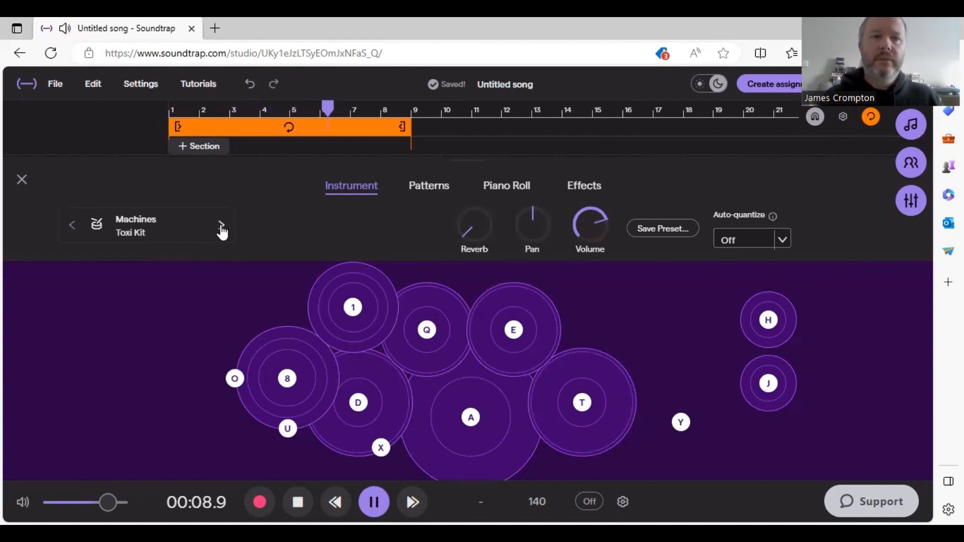
click(374, 502)
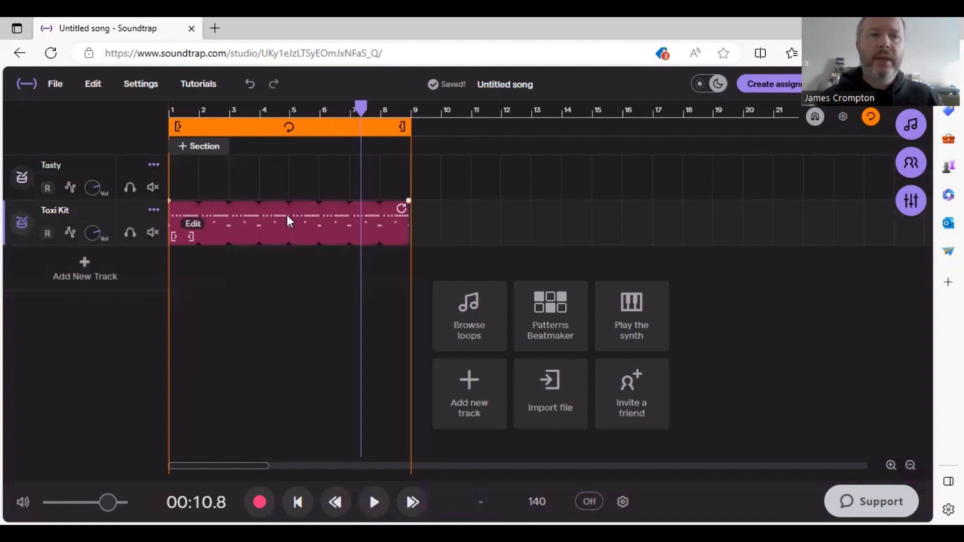
mouse_move(365, 241)
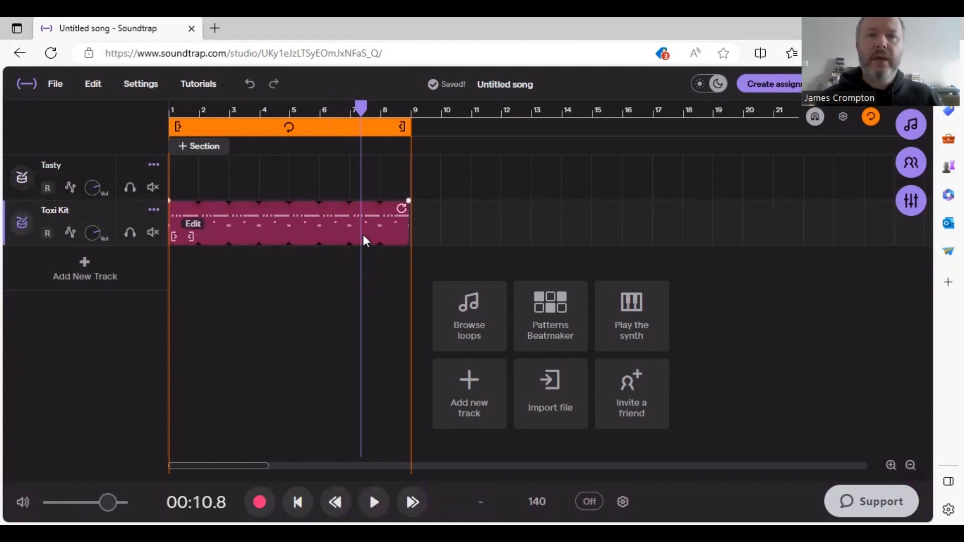